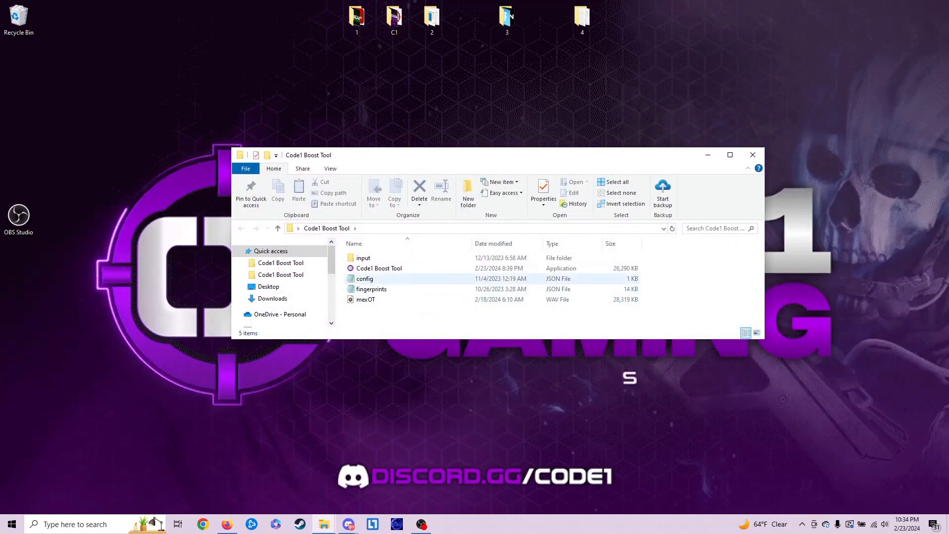
# - Open the input folder and its empty 1m_tokens file in Notepad
pyautogui.doubleClick(363, 257)
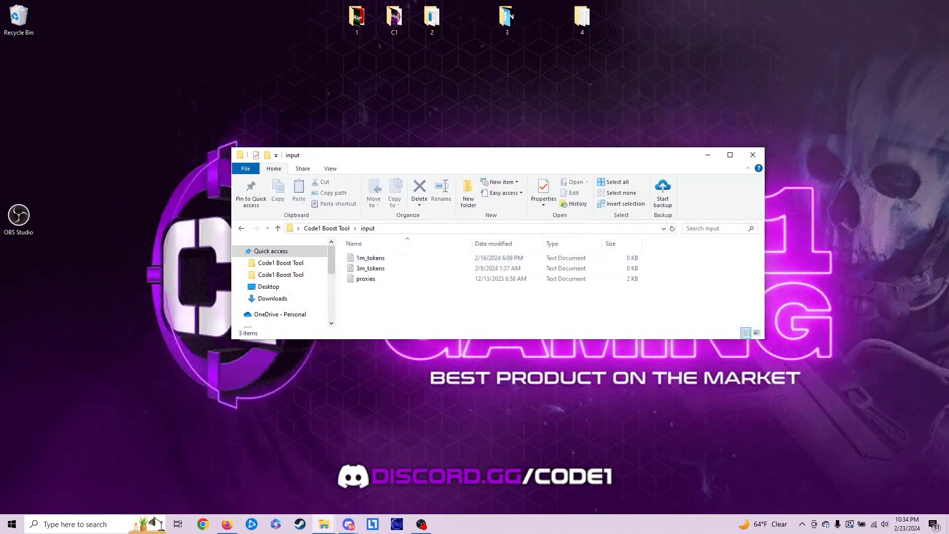
pyautogui.doubleClick(370, 257)
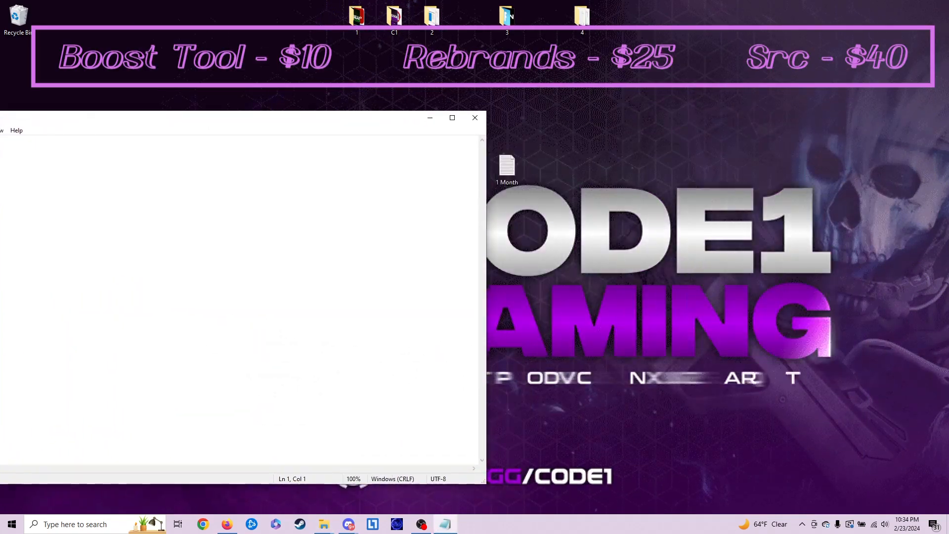
# - Copy the three token lines from the 1 Month file into 1m_tokens
pyautogui.doubleClick(506, 170)
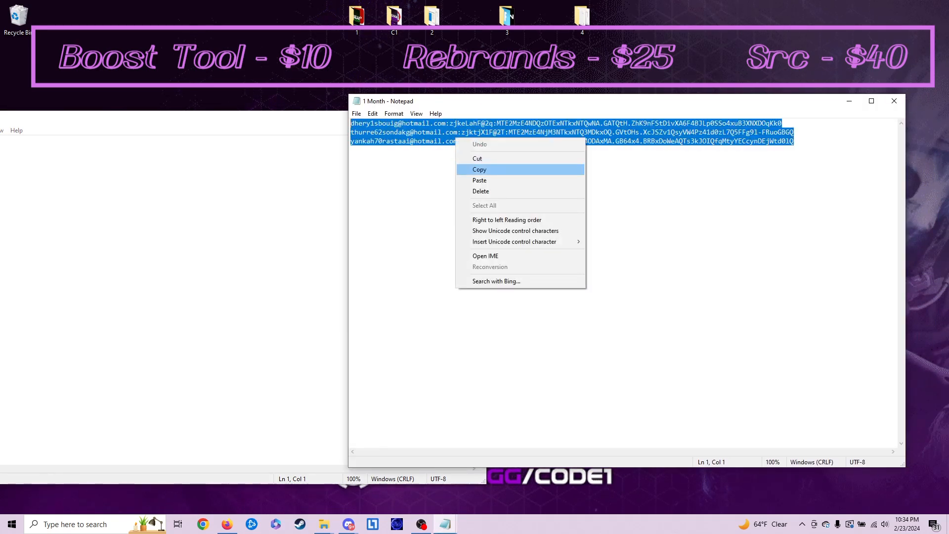
pyautogui.click(479, 169)
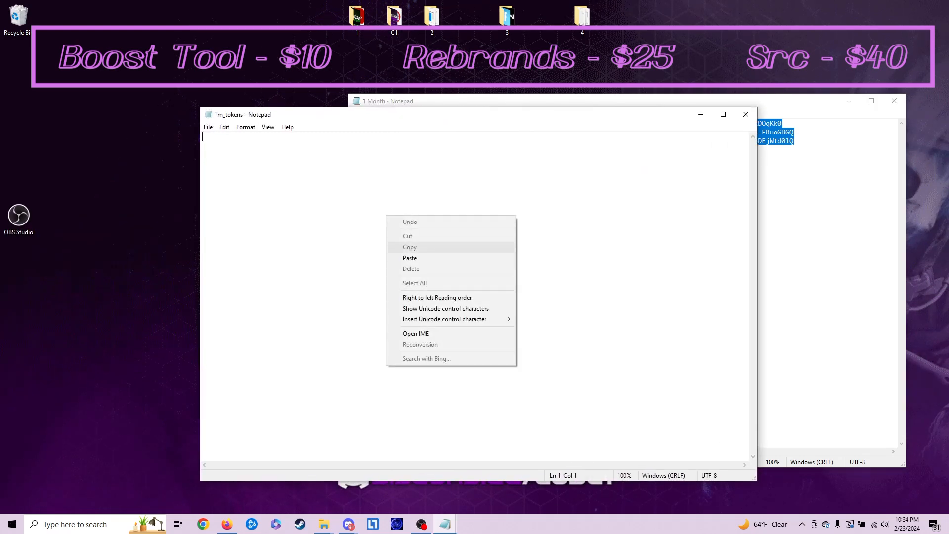
pyautogui.click(410, 258)
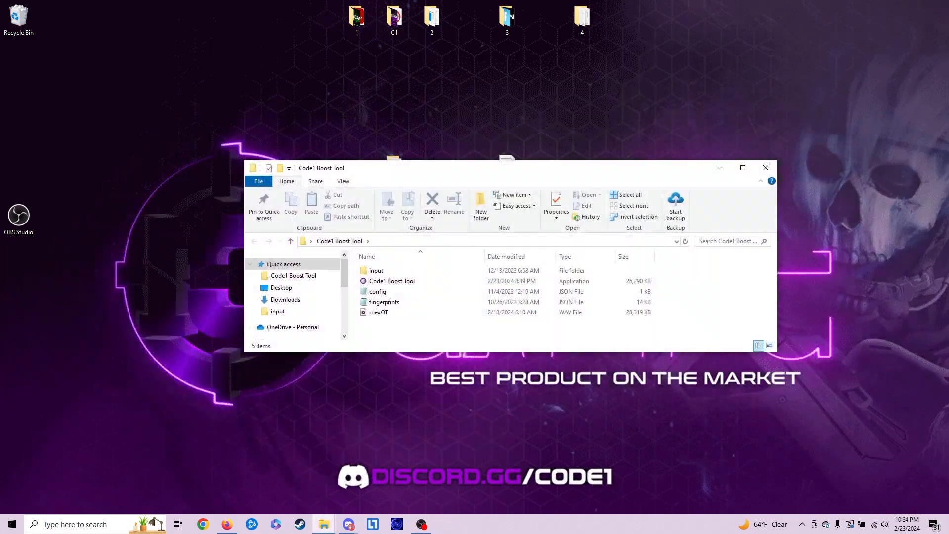
# - Run Code1 Boost Tool.exe from the Code1 Boost Tool folder
pyautogui.click(392, 281)
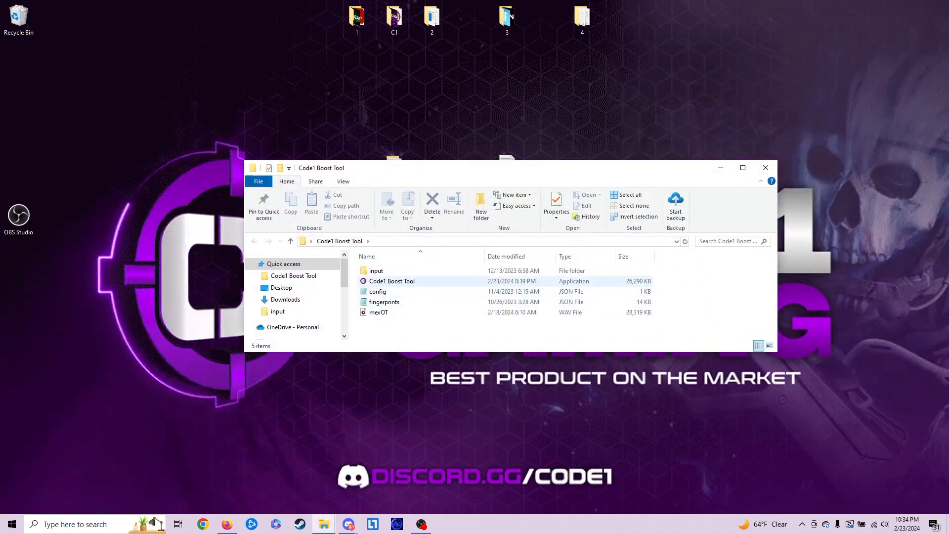
pyautogui.doubleClick(392, 280)
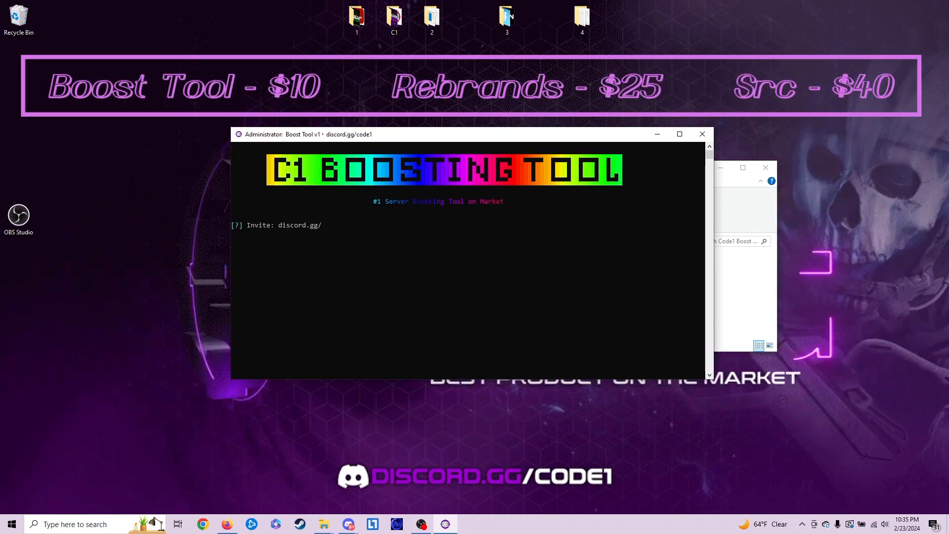
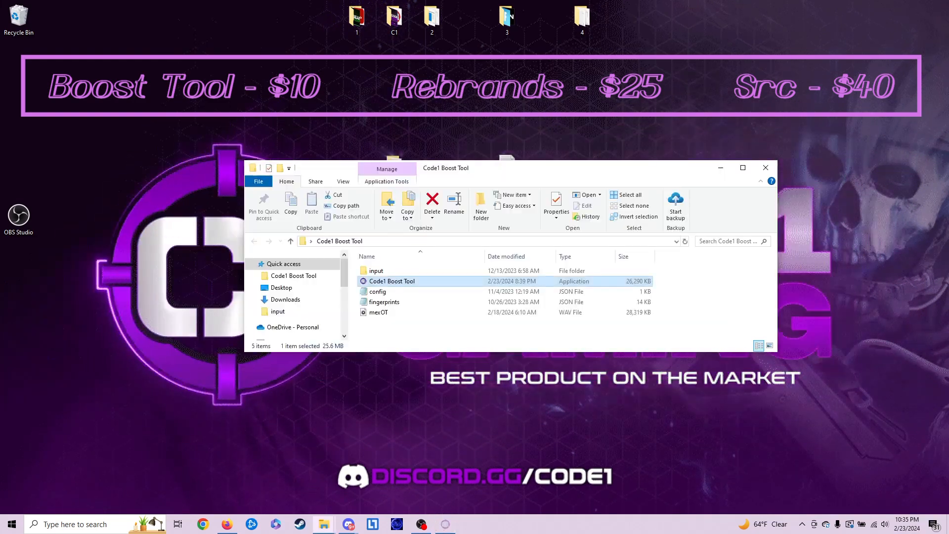
# - Reopen the input folder and check the 1m_tokens file's contents
pyautogui.doubleClick(375, 271)
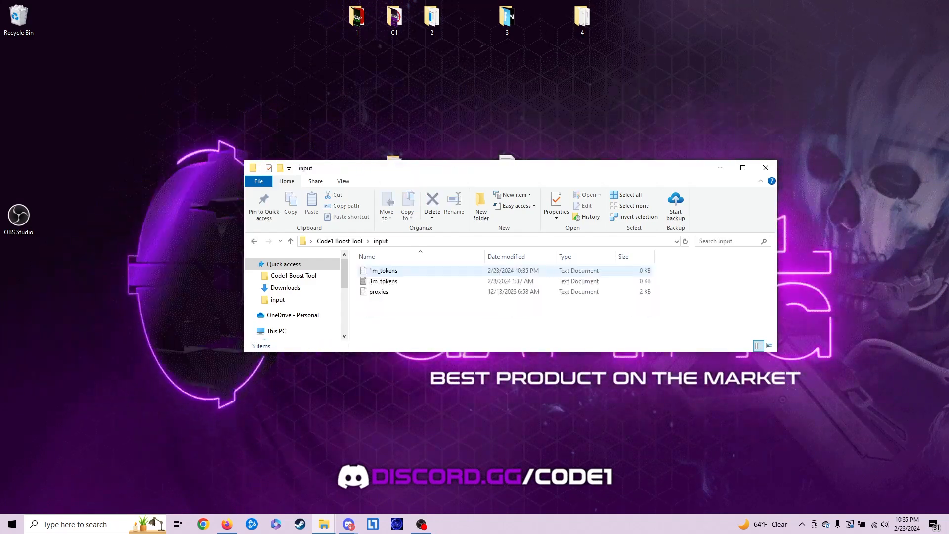
pyautogui.doubleClick(383, 270)
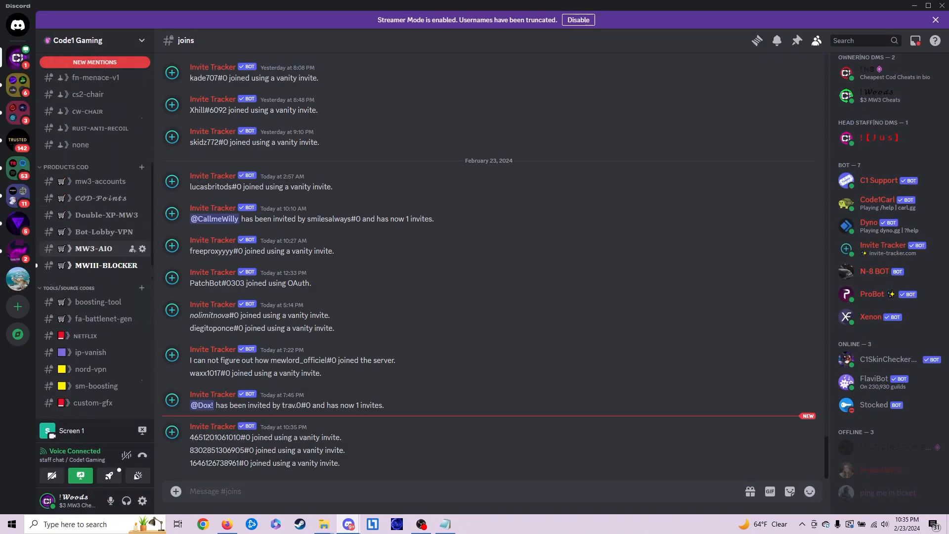
# - Check the server's boost count, then view the #news and #welcome channels
pyautogui.click(79, 40)
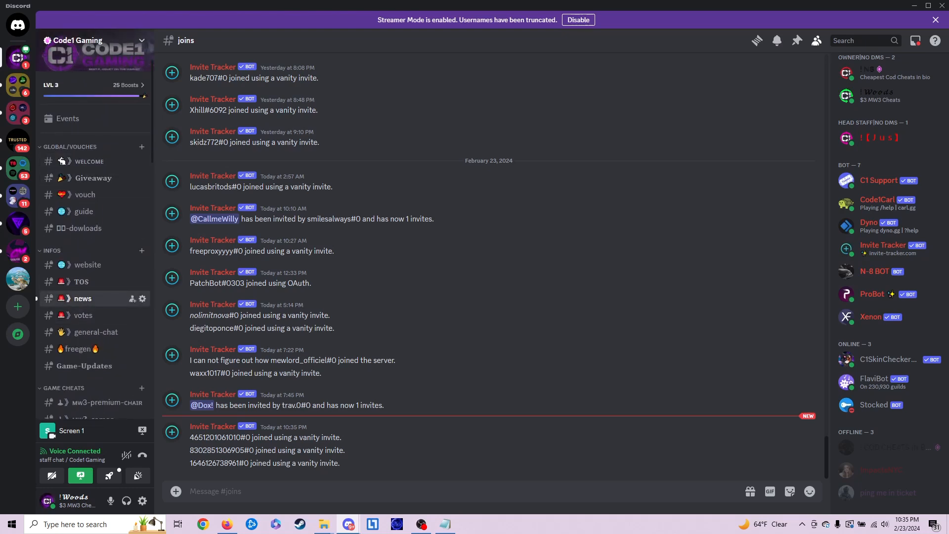
pyautogui.click(83, 297)
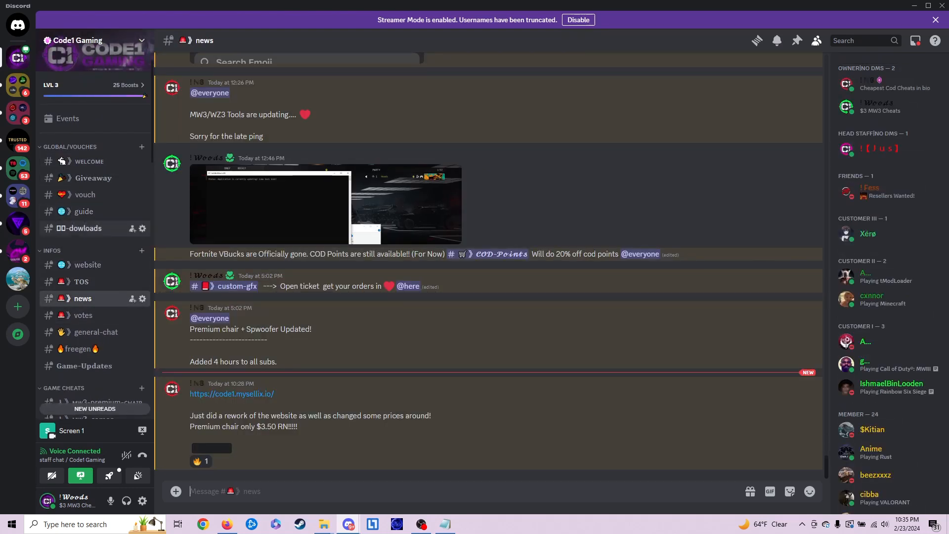
pyautogui.click(89, 161)
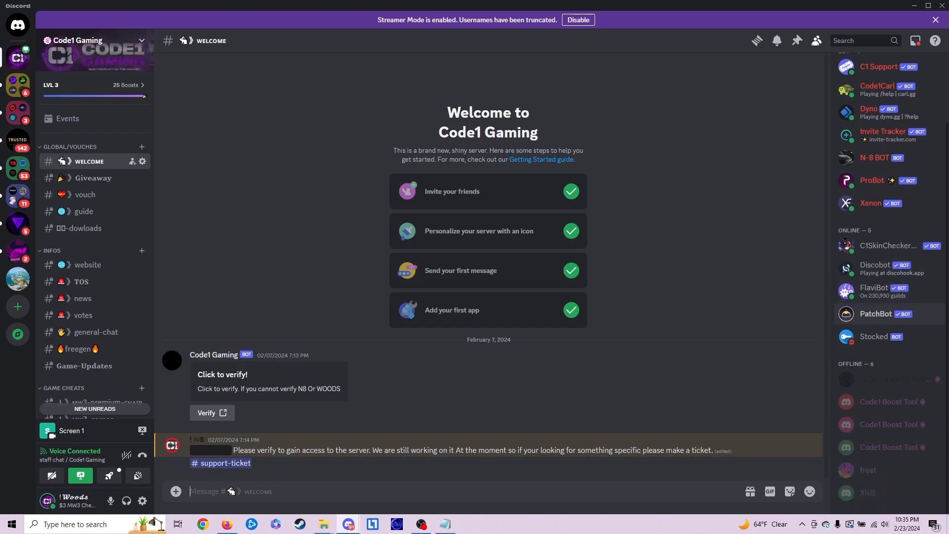